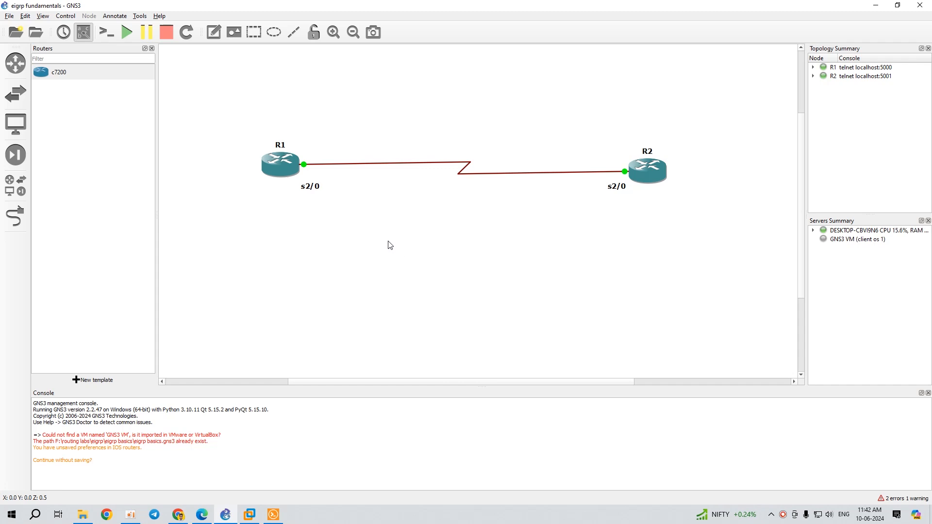
mouse_move(295, 201)
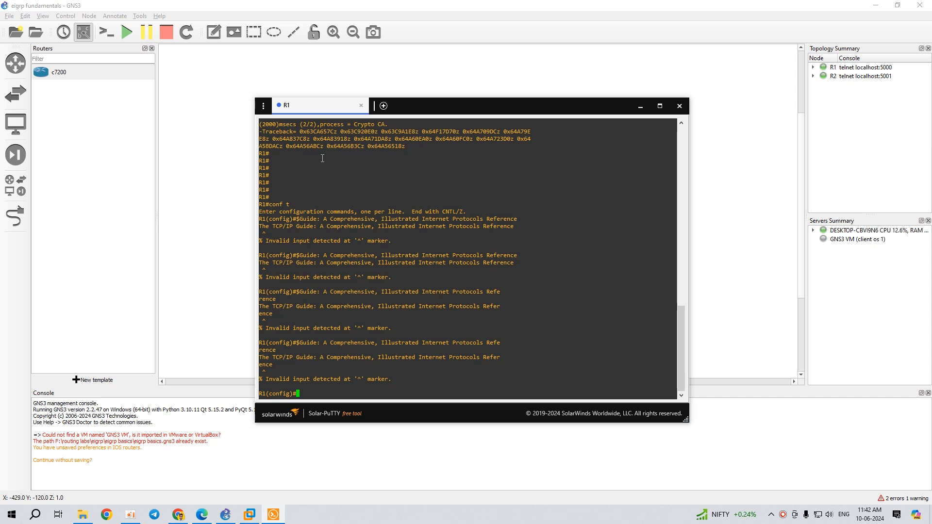
mouse_move(264, 110)
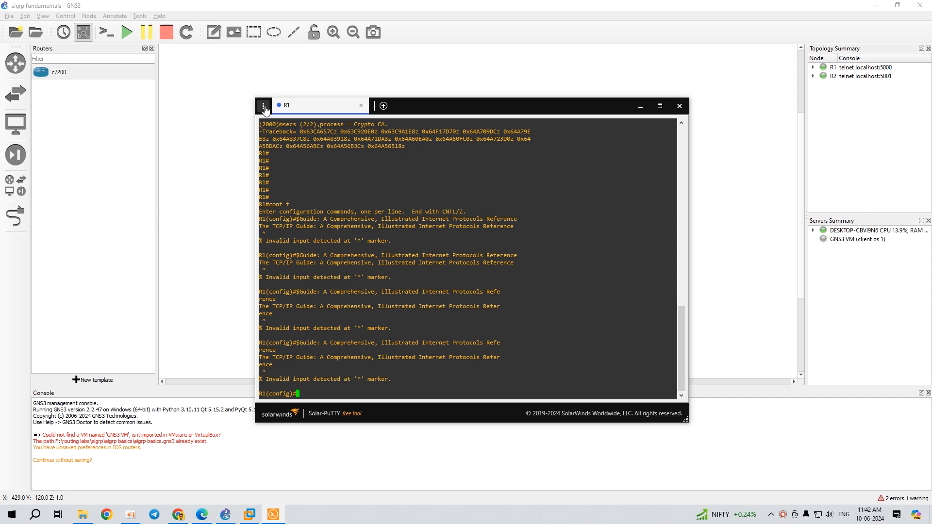
Step: Reach the General settings page and launch PuTTY's configuration from it
left_click(264, 106)
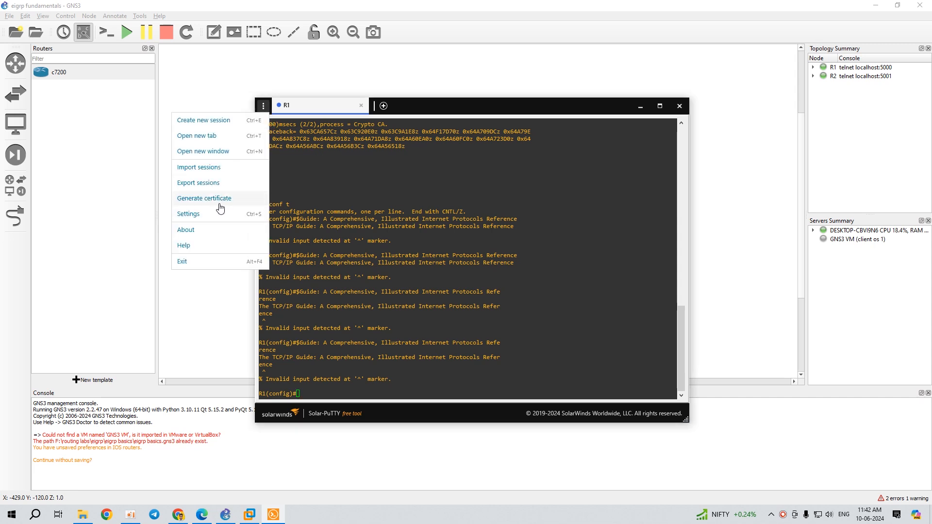
left_click(188, 213)
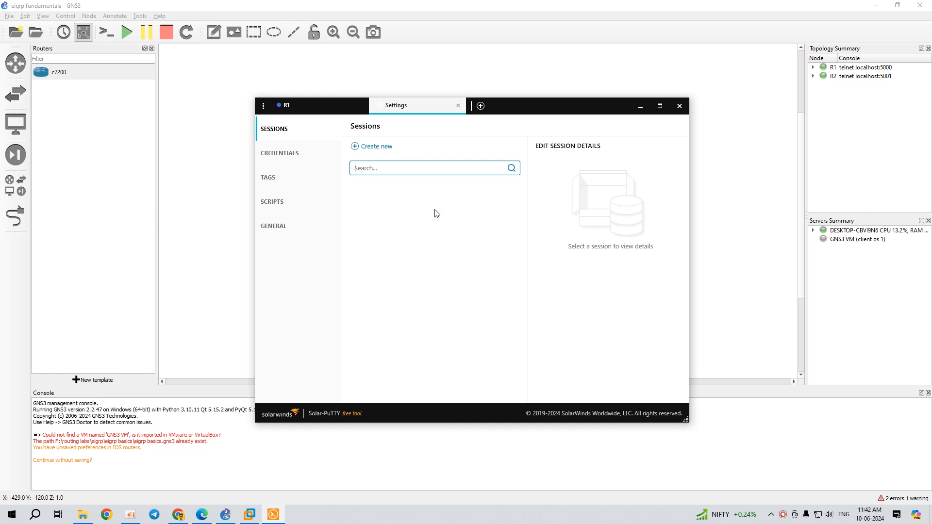
left_click(273, 226)
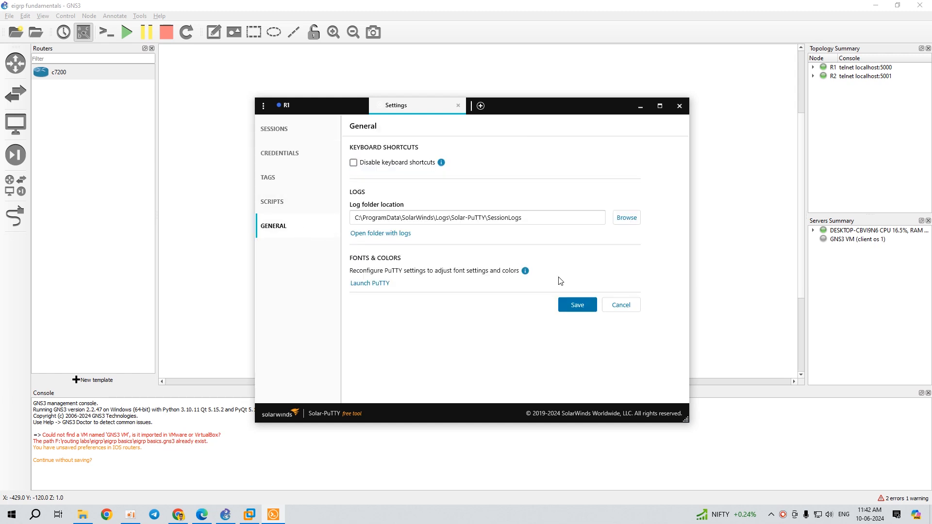
left_click(368, 283)
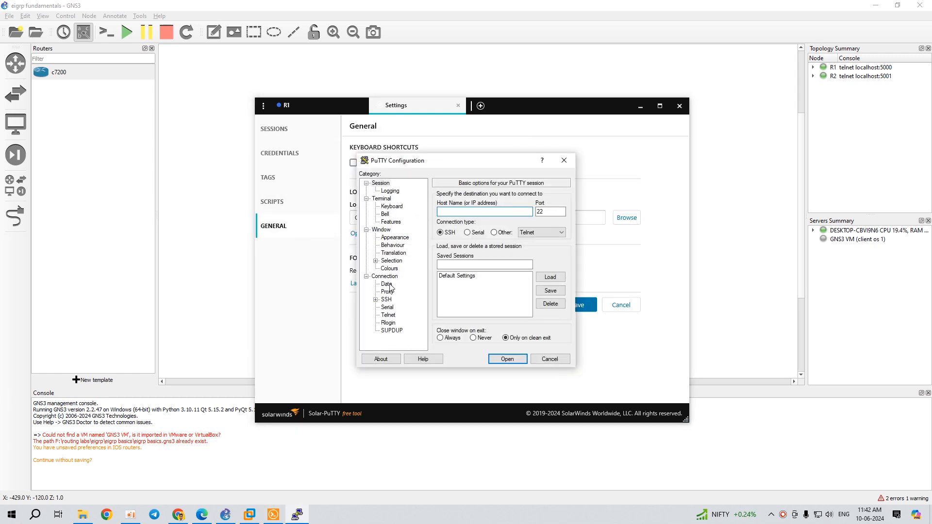
Step: Choose Consolas at 18 points in the Window > Appearance font chooser
left_click(395, 237)
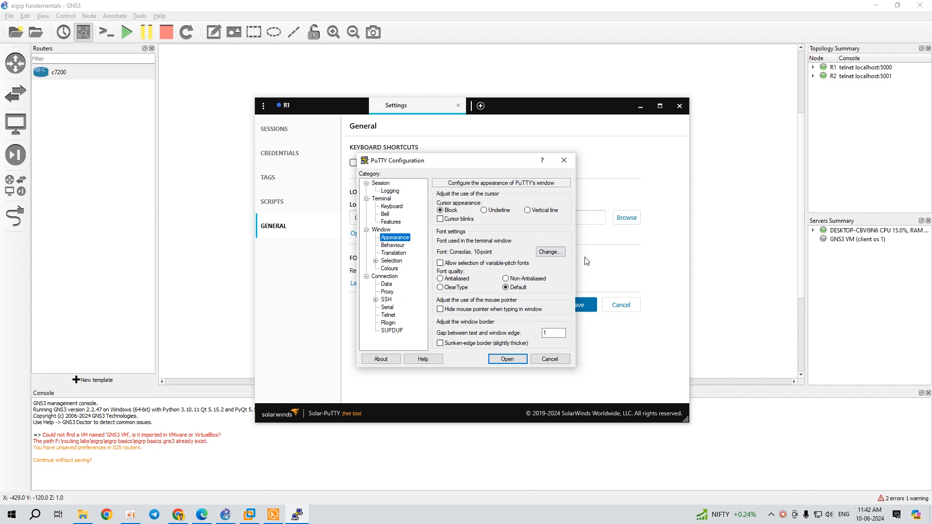
left_click(549, 251)
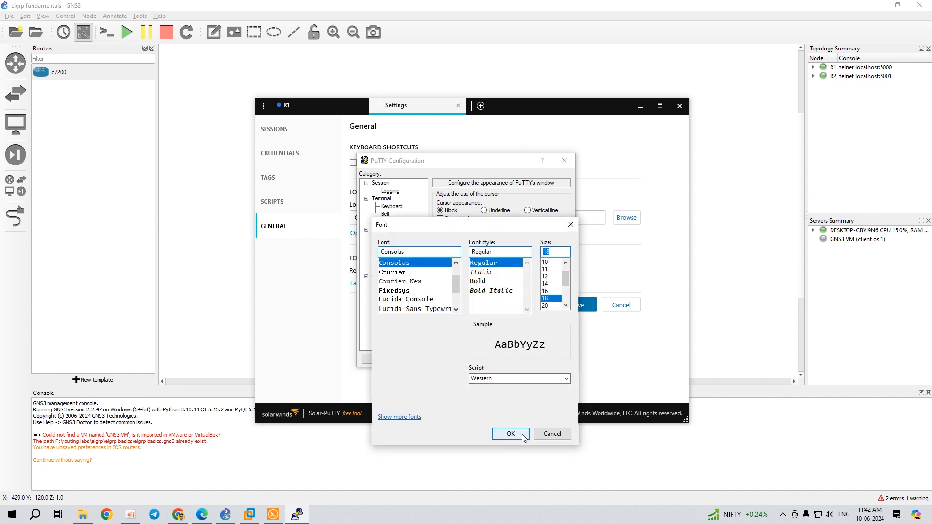
left_click(510, 434)
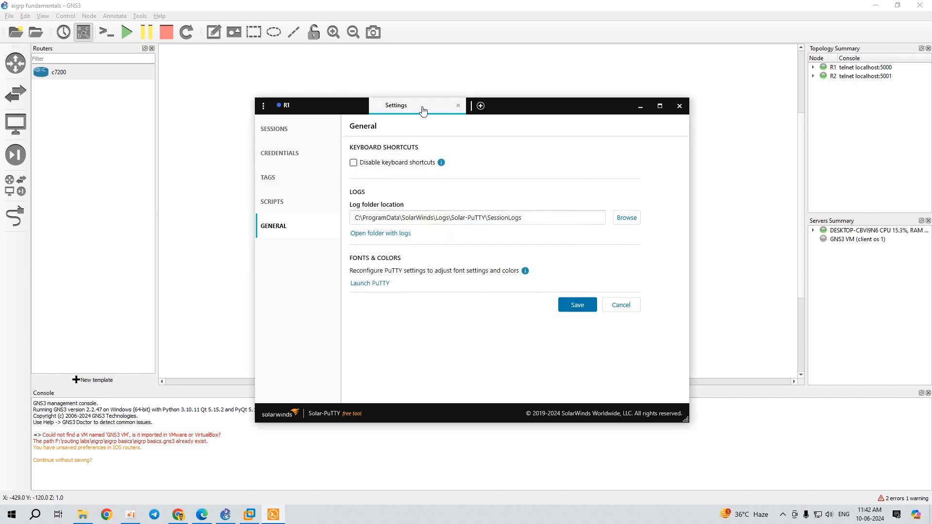
Step: Close the Settings tab so the R1 console session returns to view
left_click(458, 104)
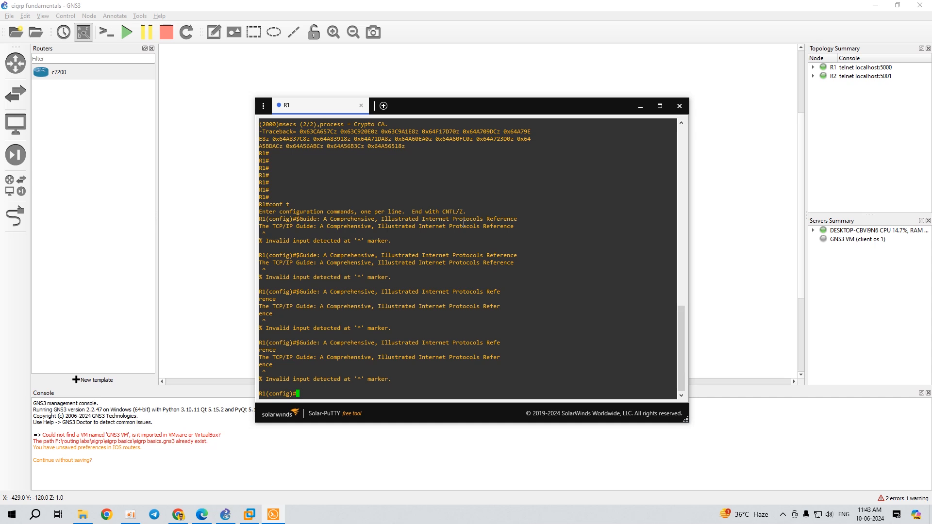
Step: Bring up the R1 terminal's right-click context menu with Change Settings available
right_click(464, 223)
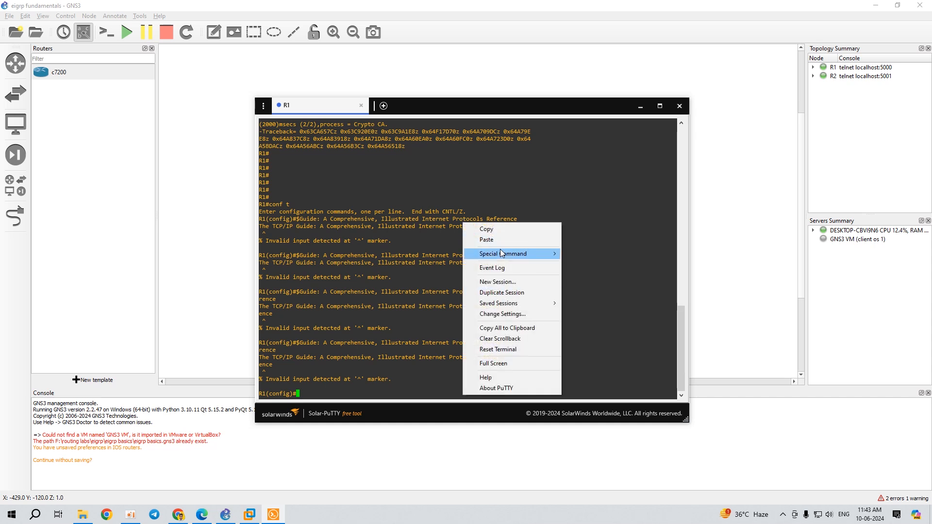
mouse_move(493, 363)
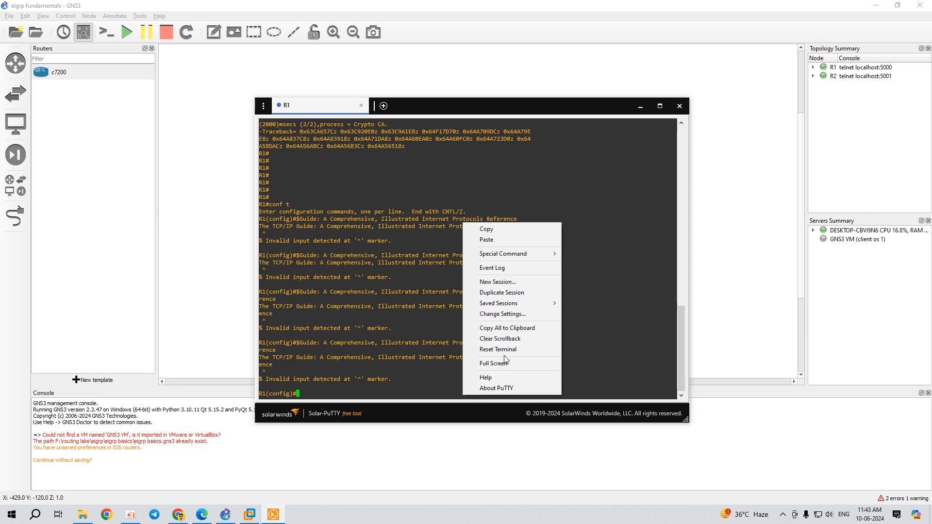
mouse_move(444, 296)
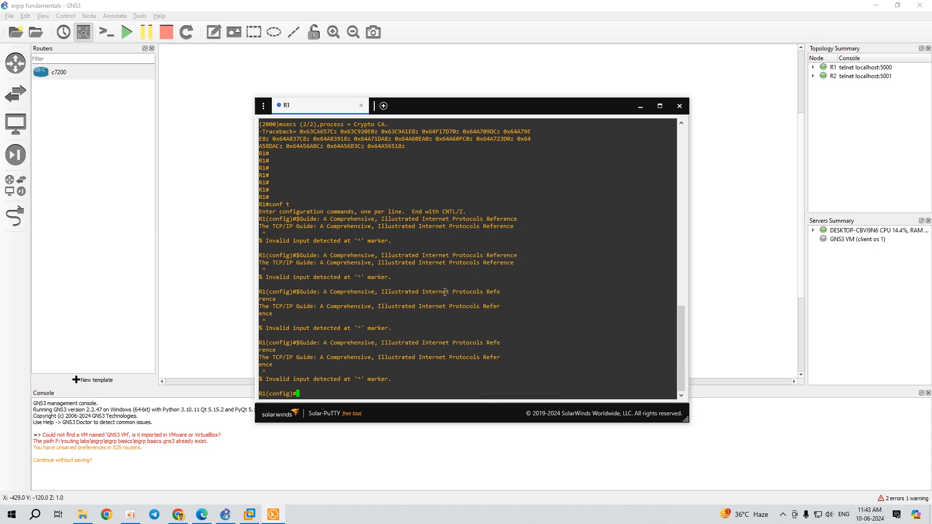
right_click(464, 311)
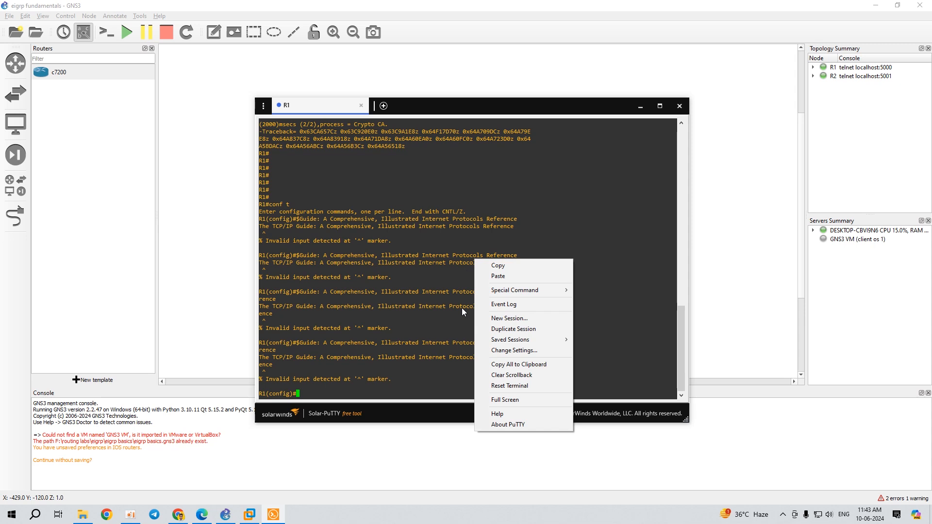
left_click(446, 242)
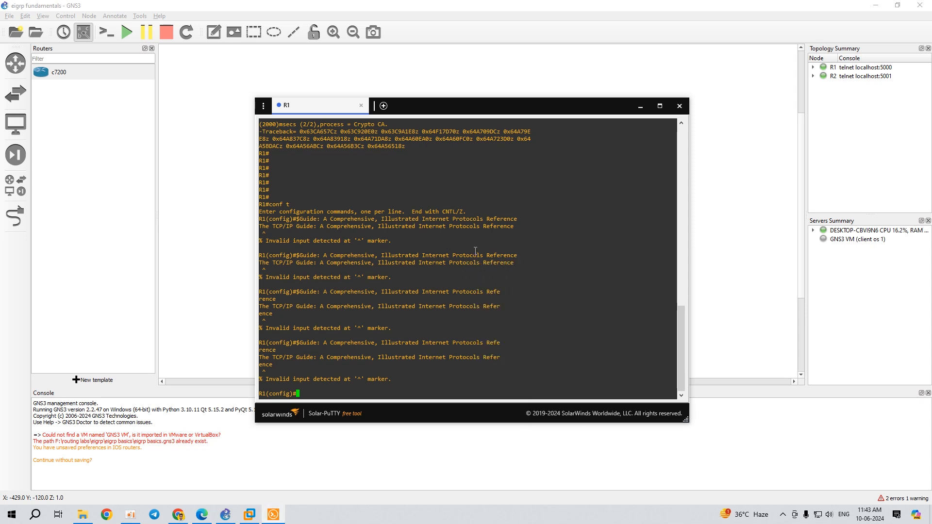
right_click(488, 344)
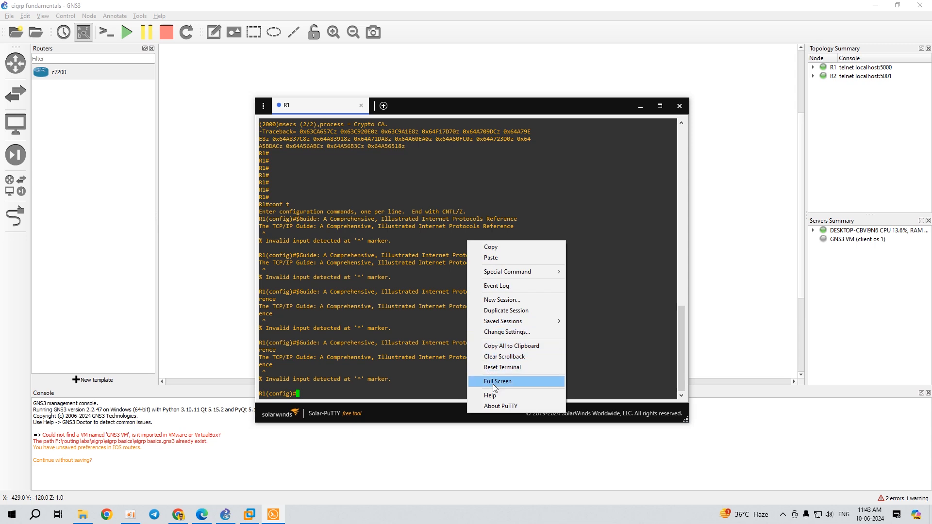
mouse_move(507, 332)
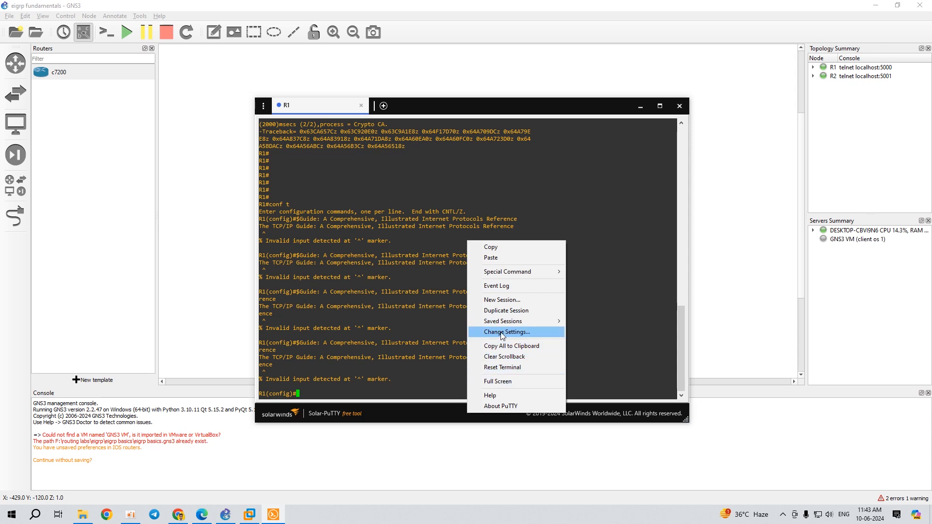
Step: Apply Consolas size 16 to the R1 session via Change Settings > Window > Appearance
left_click(506, 332)
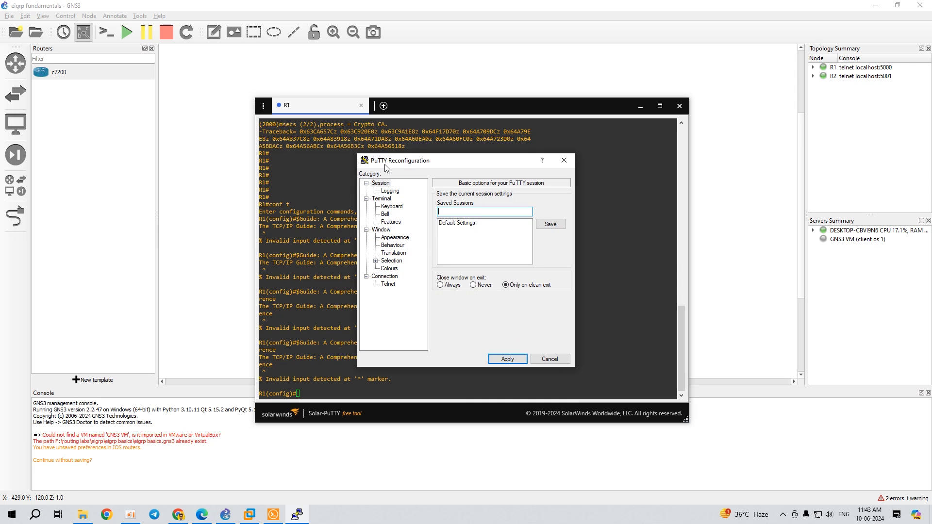
mouse_move(391, 219)
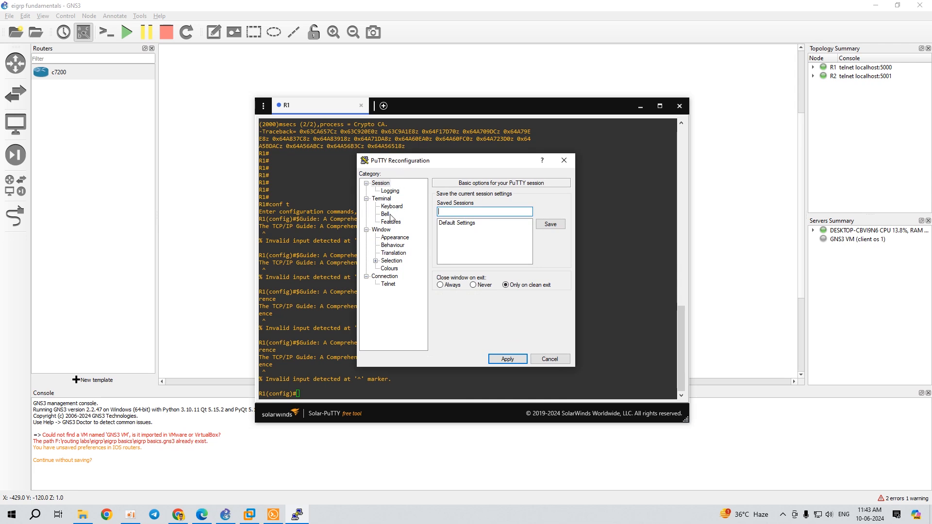
left_click(395, 237)
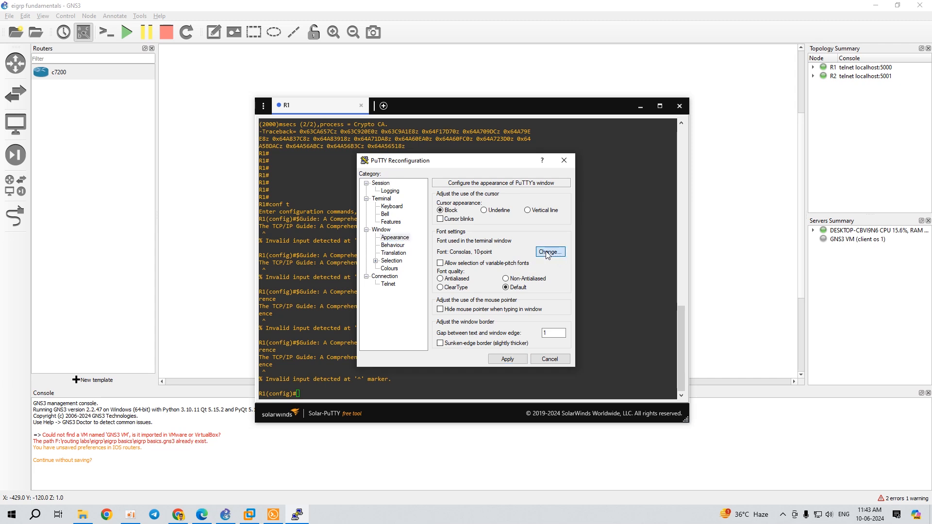
left_click(549, 252)
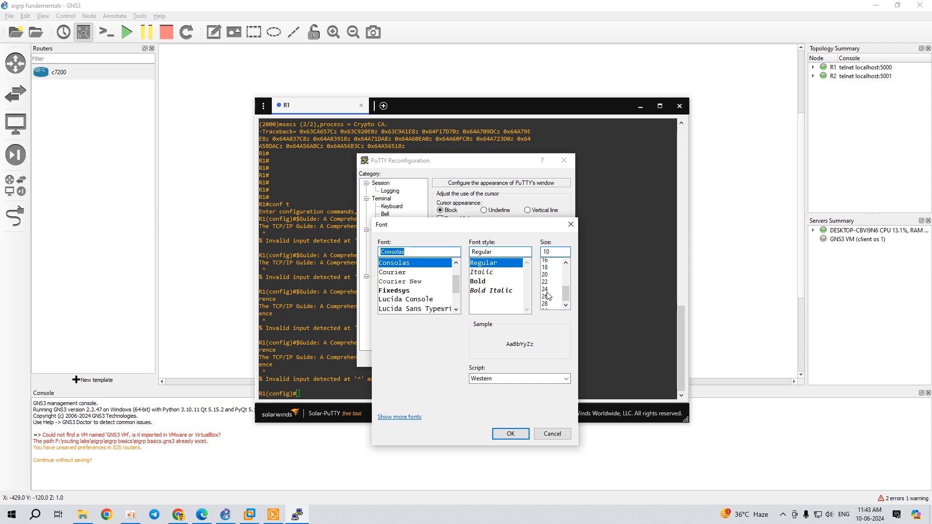
left_click(545, 262)
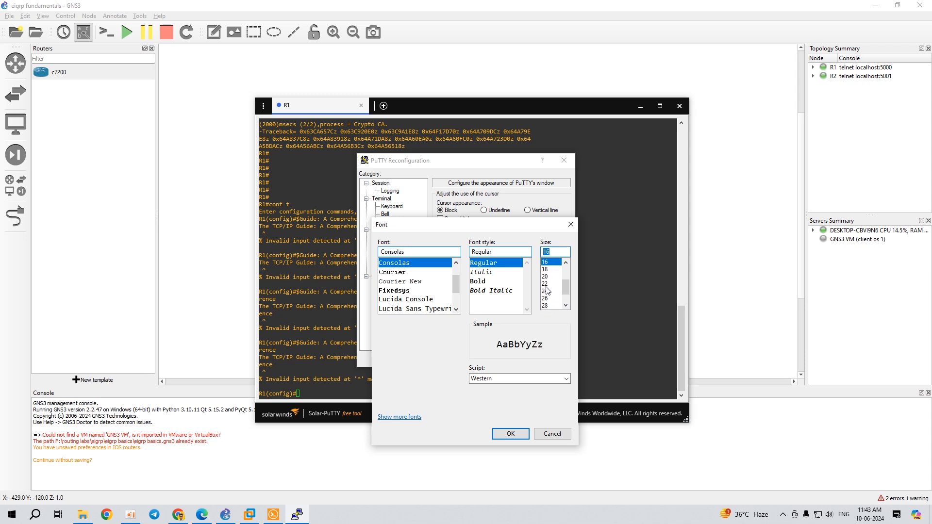
left_click(509, 433)
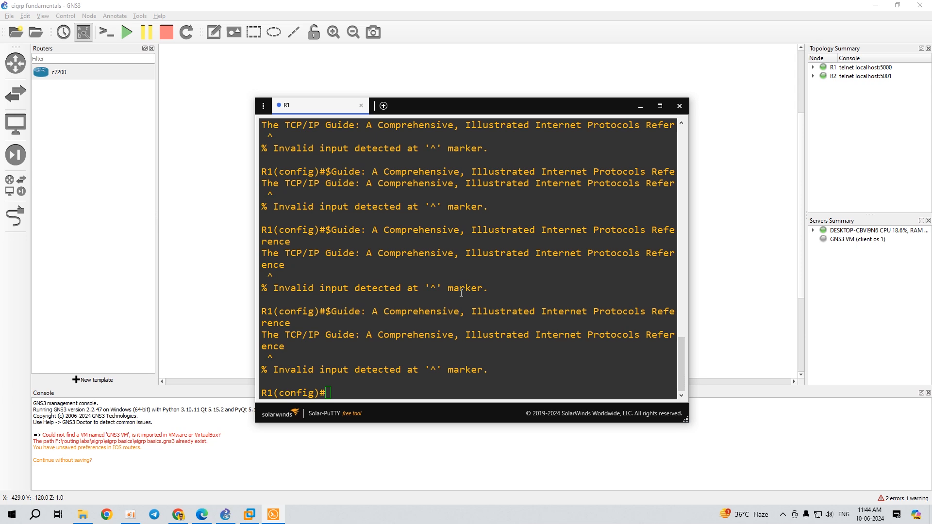
mouse_move(409, 314)
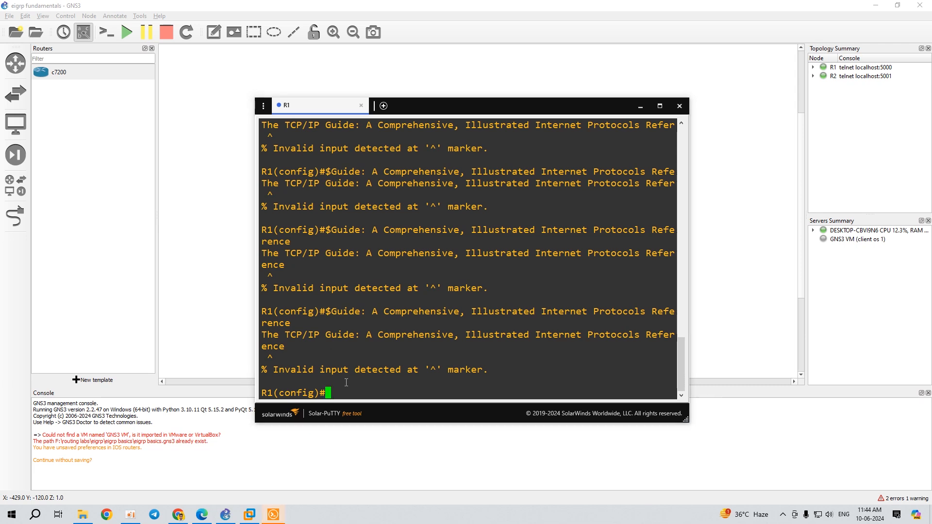
mouse_move(380, 337)
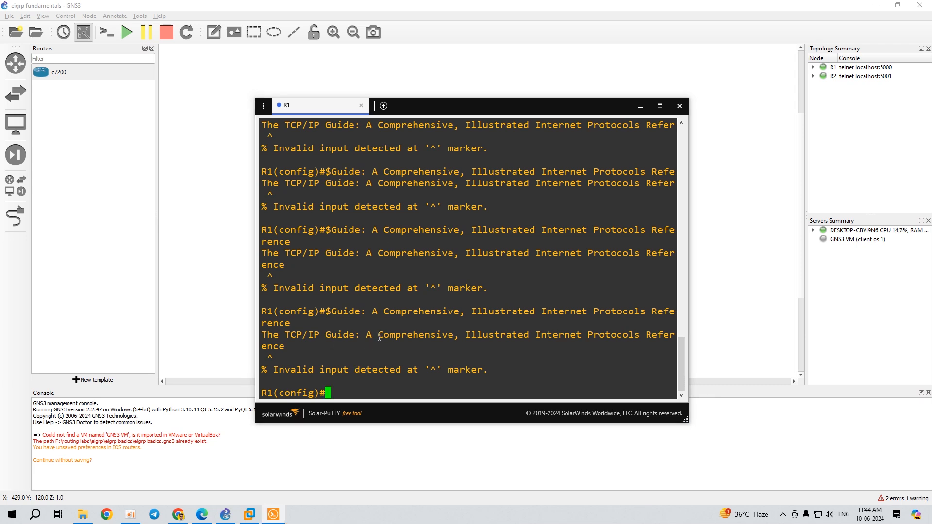